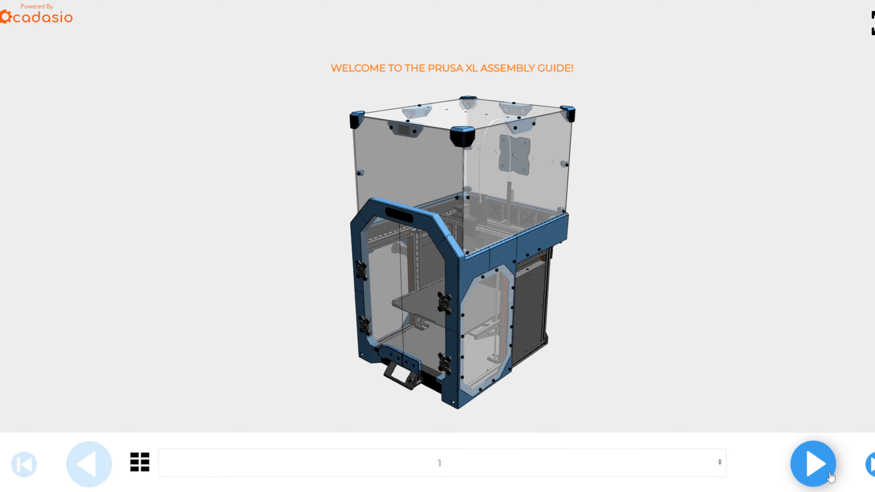
# Advance the Prusa XL guide past the warning to step 7, then scroll the Cadasio page.
pyautogui.click(812, 464)
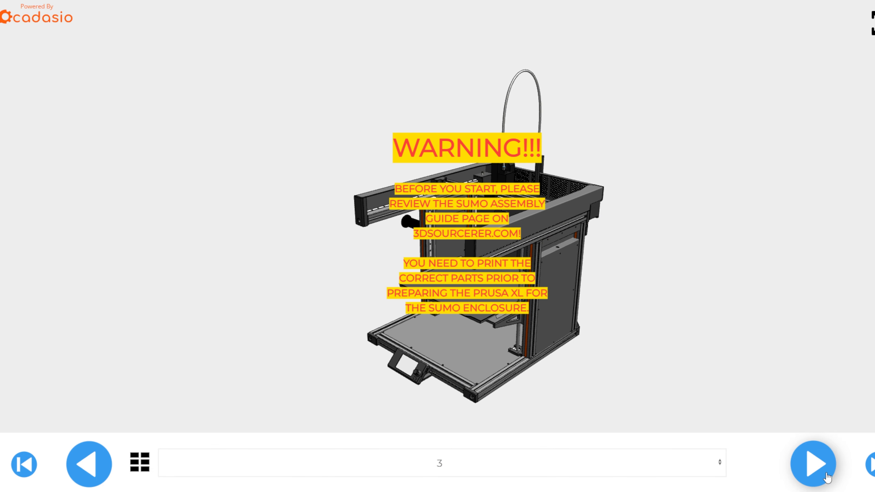
pyautogui.click(812, 464)
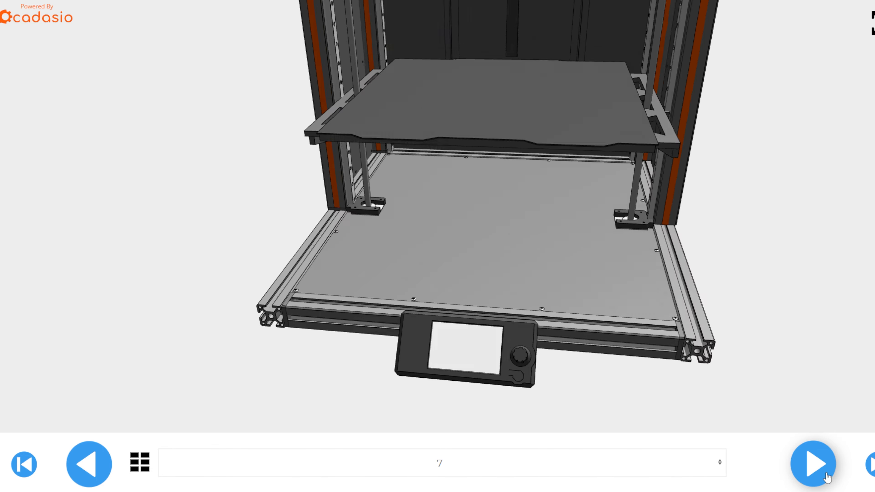
pyautogui.click(813, 464)
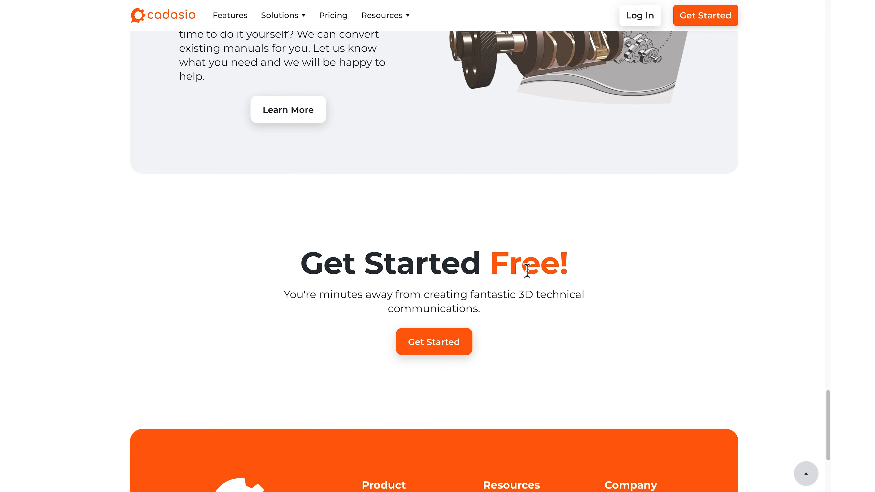
pyautogui.scroll(-3)
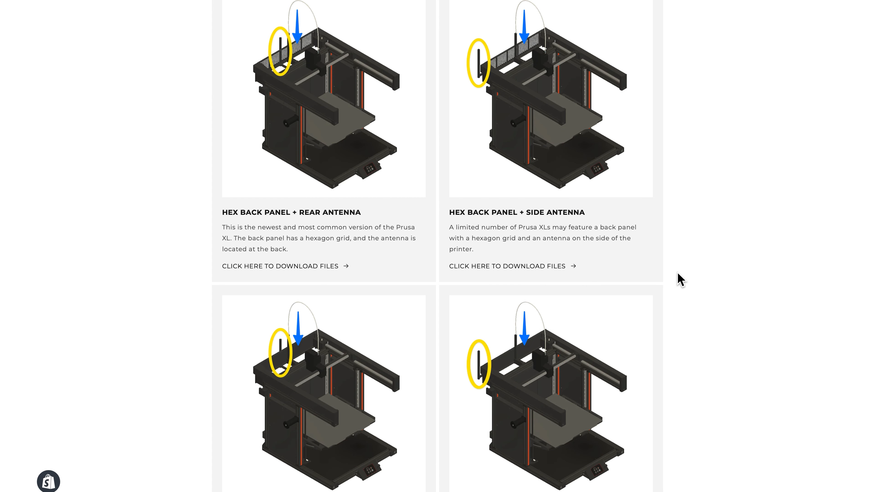
pyautogui.moveTo(400, 273)
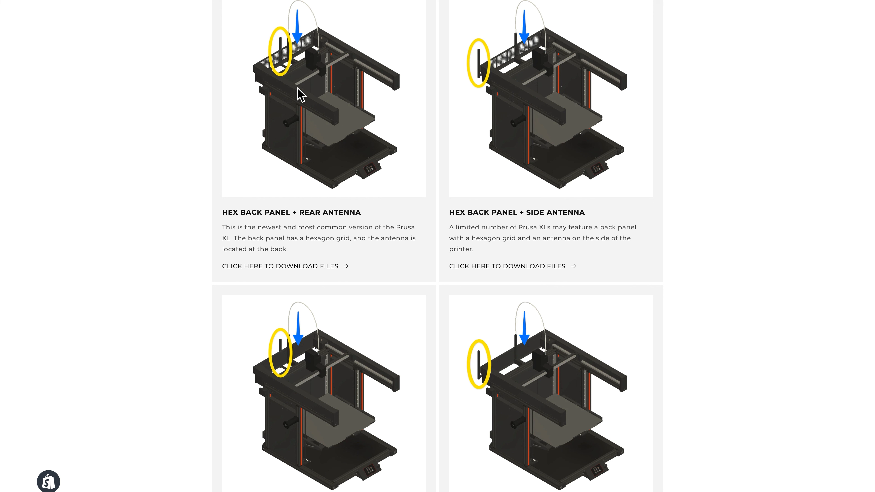
pyautogui.moveTo(282, 42)
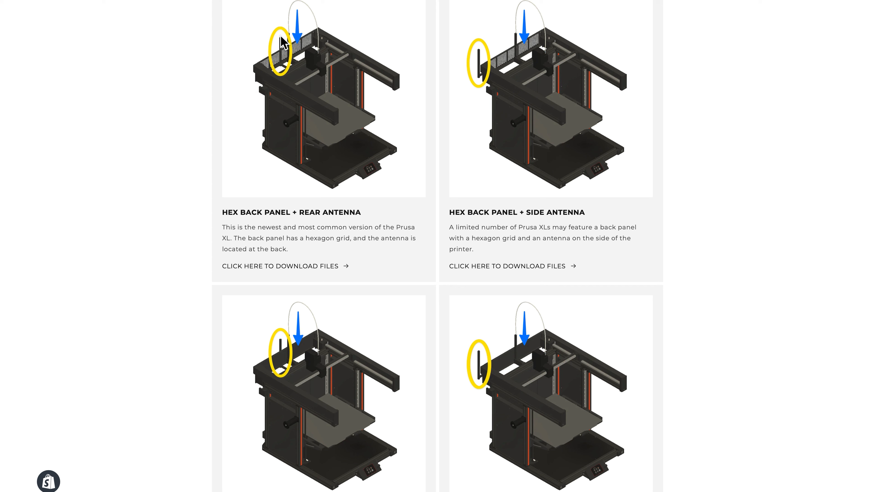
pyautogui.moveTo(482, 64)
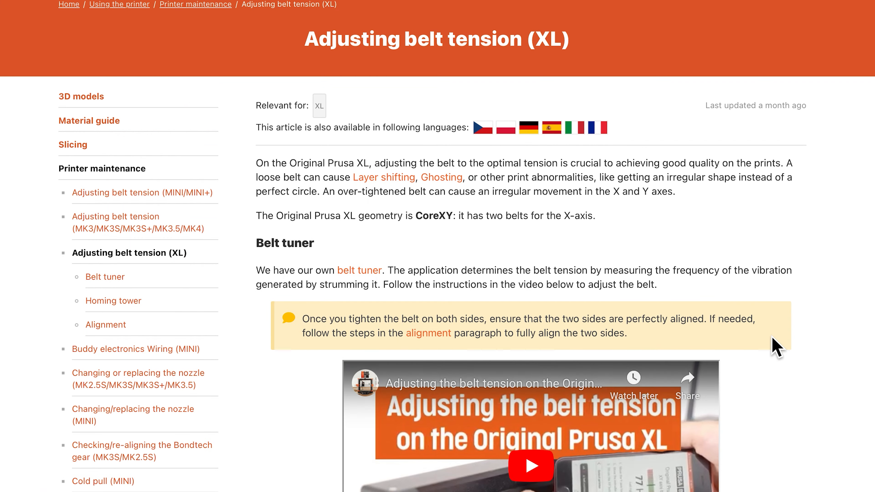
pyautogui.scroll(-3)
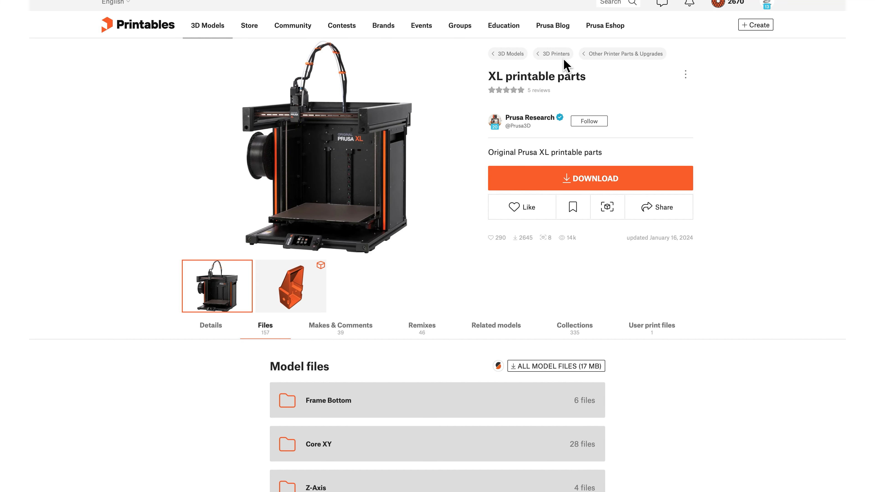
pyautogui.scroll(-3)
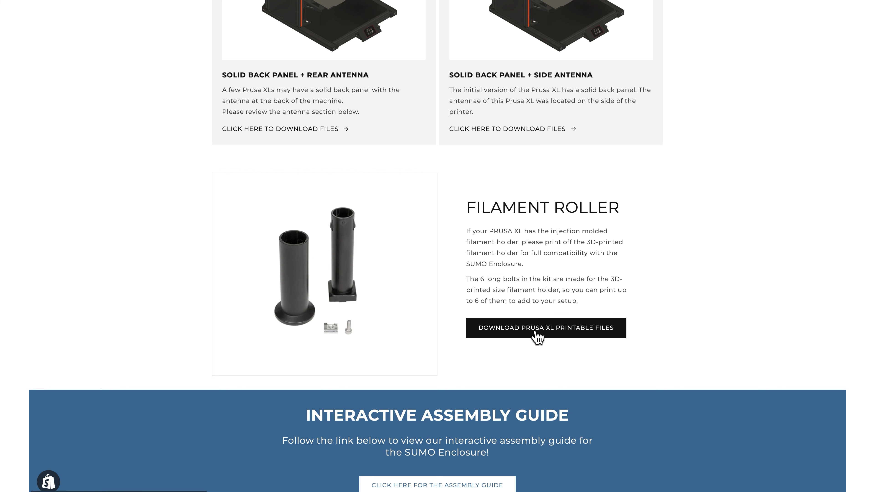
pyautogui.click(545, 328)
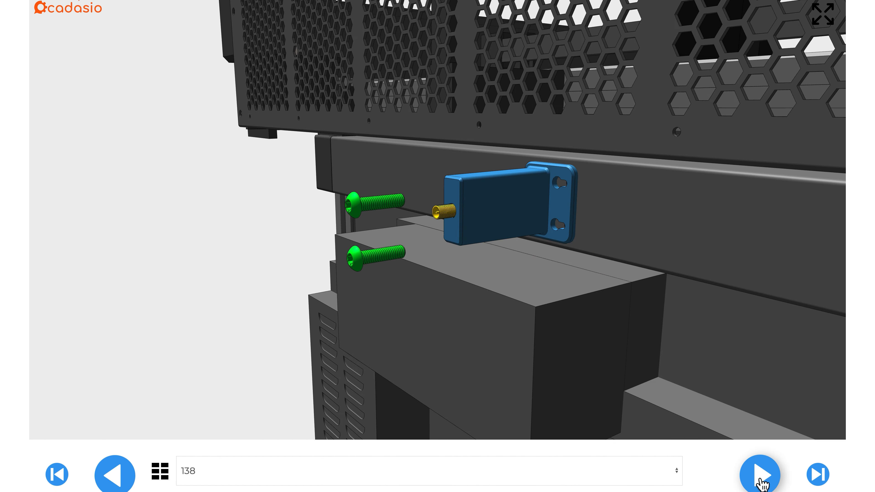
# Advance past the blue bracket mounting step beneath the hex panel.
pyautogui.click(758, 474)
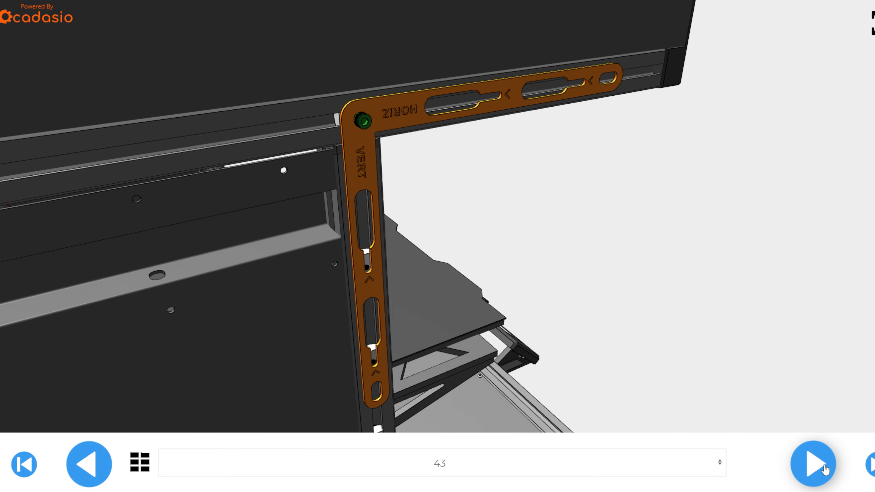
# Step through the VERT orientation and back template steps to the clamps fitted on the frame.
pyautogui.click(812, 465)
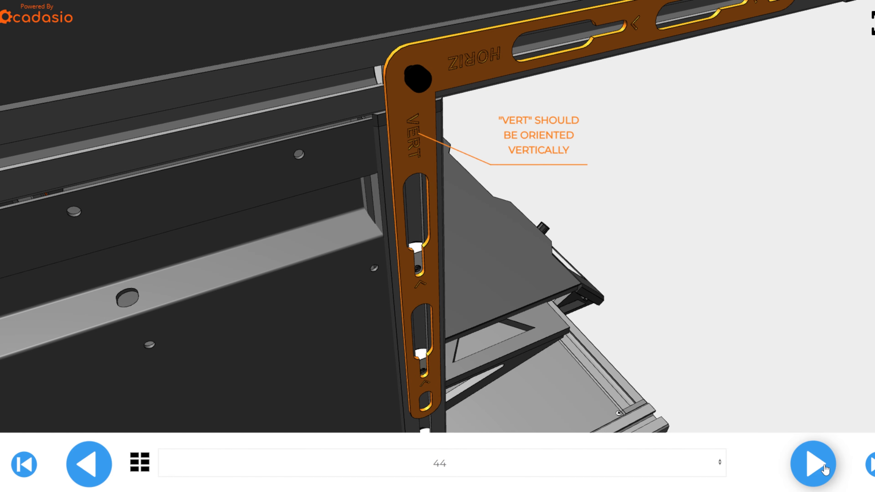
pyautogui.click(812, 464)
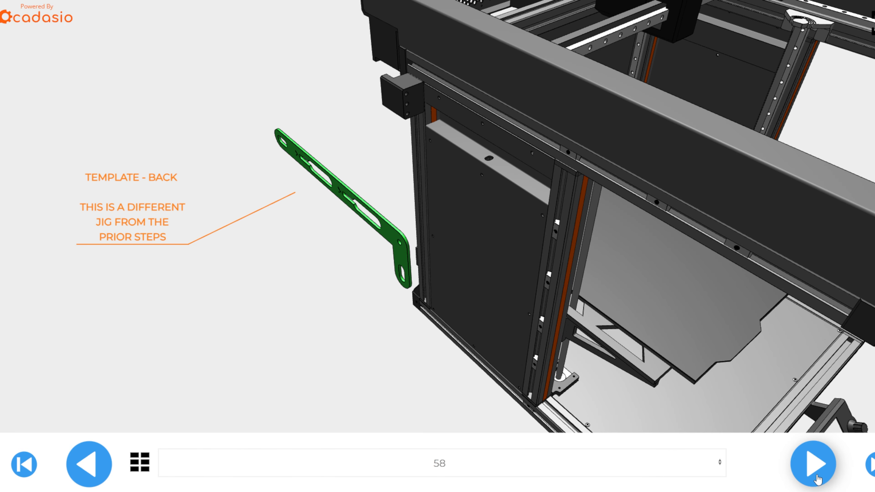
pyautogui.click(812, 463)
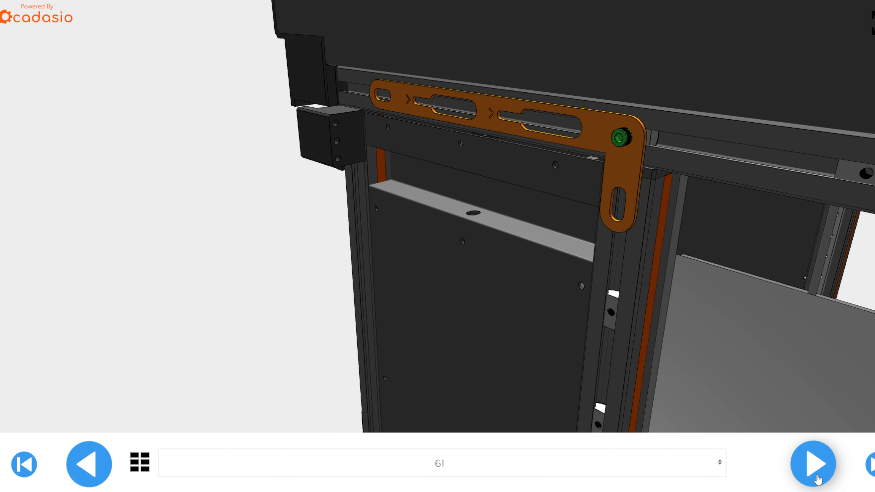
pyautogui.click(812, 463)
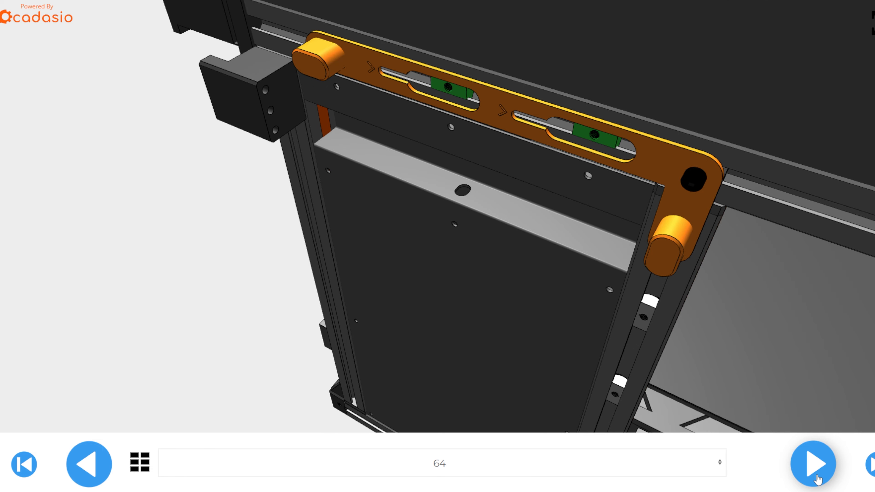
pyautogui.click(812, 464)
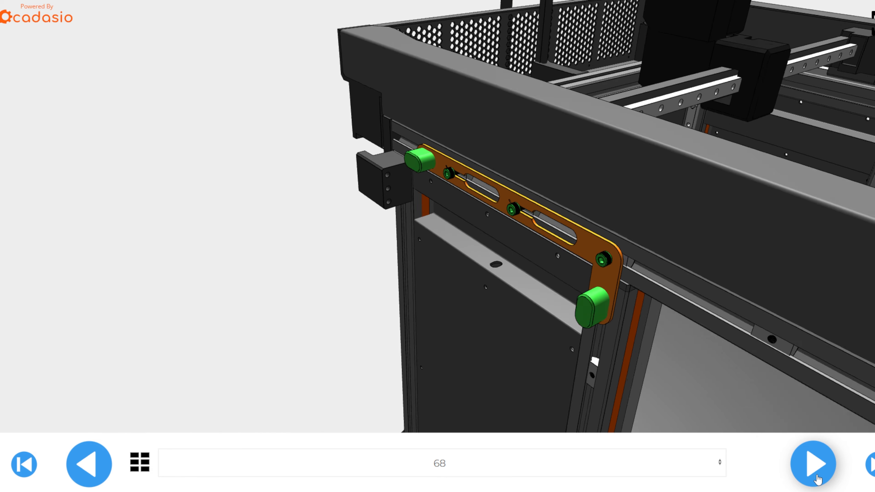
pyautogui.click(812, 464)
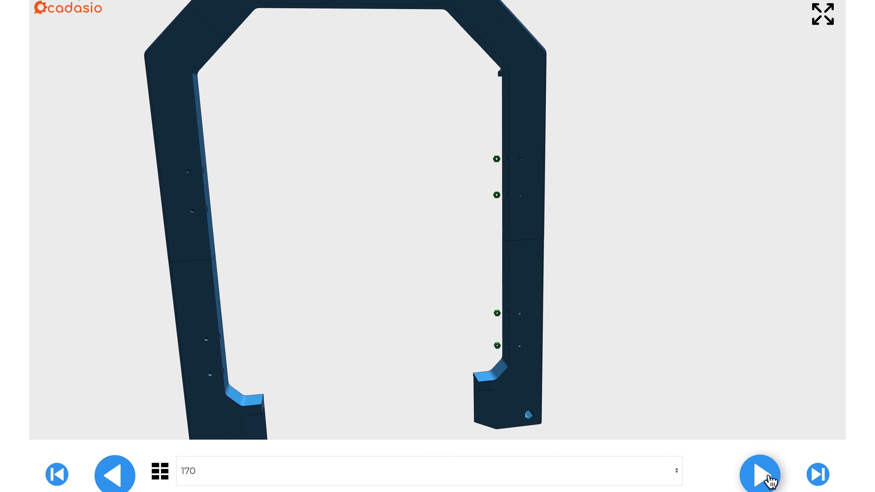
# Mark all 16 nuts as double-checked and continue toward the green panel fitting.
pyautogui.click(759, 474)
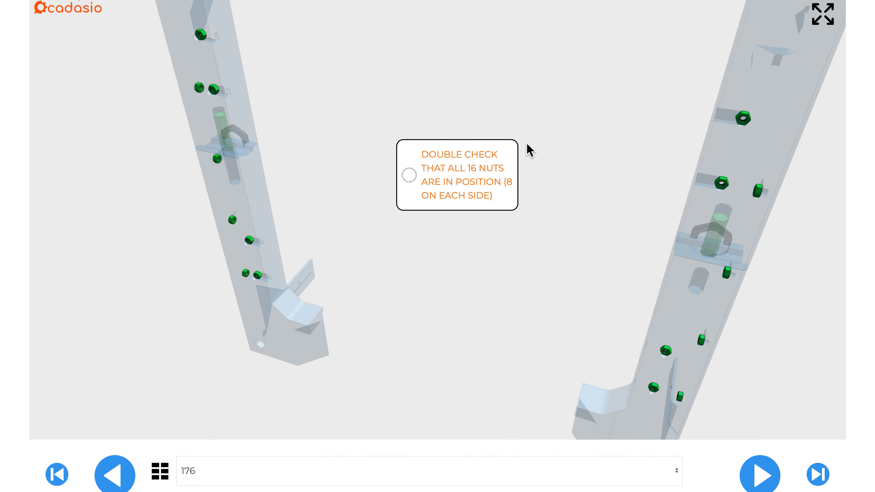
pyautogui.moveTo(412, 182)
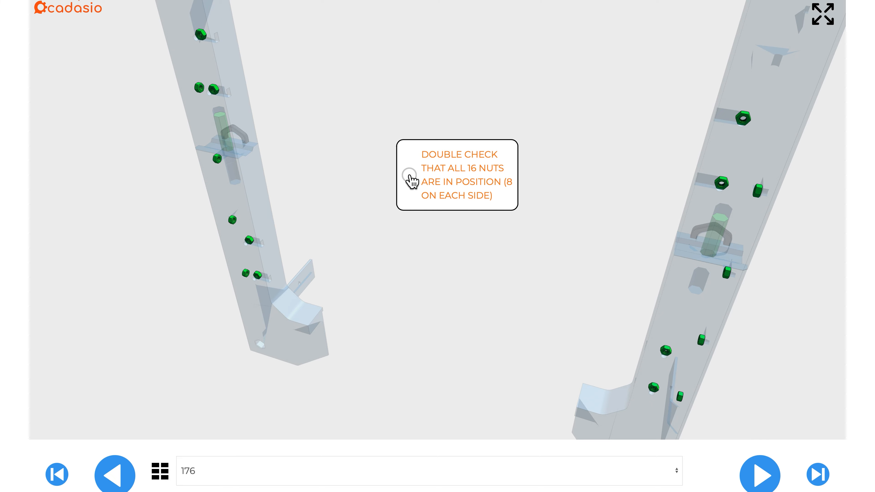
pyautogui.click(758, 475)
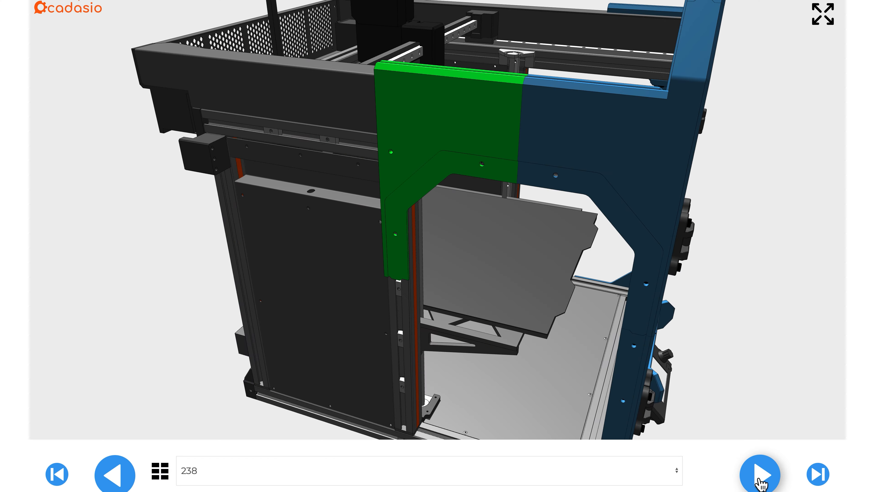
# Advance to step 276, 'Last assembly - the top chamber'.
pyautogui.click(759, 474)
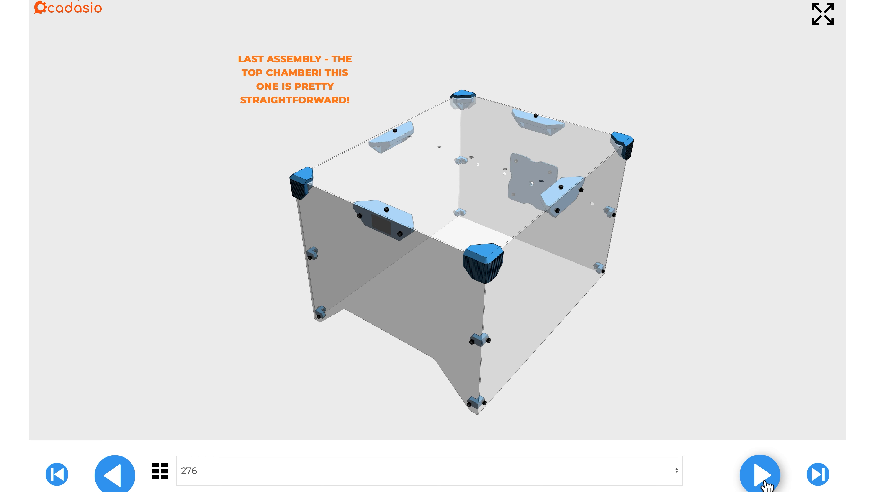
# Step through fitting the hygrometer, fastening the panel brackets and joining the side panels to the front.
pyautogui.click(758, 475)
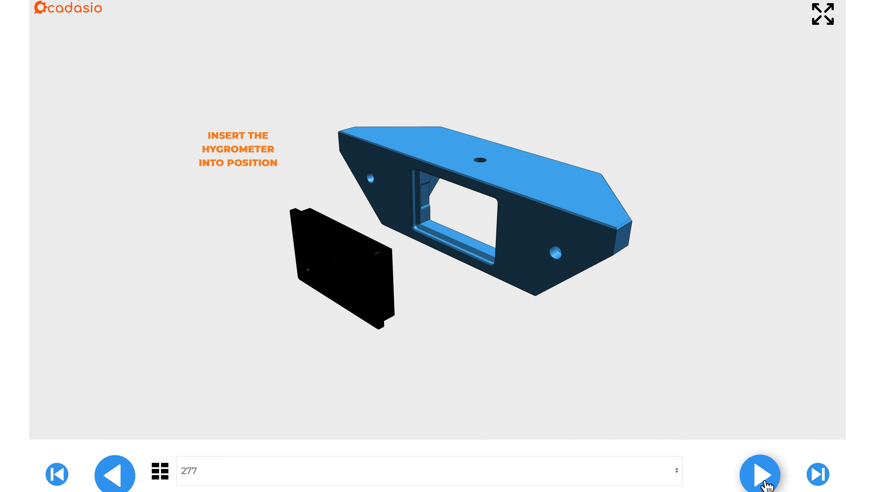
pyautogui.click(759, 473)
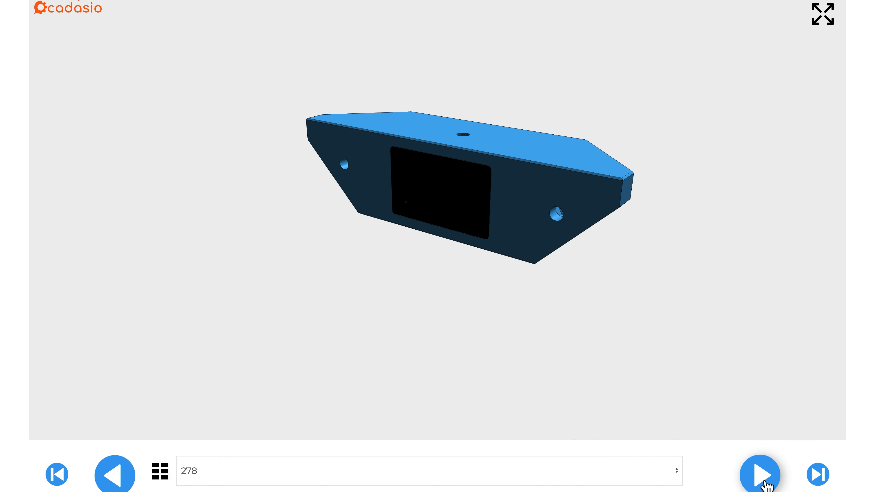
pyautogui.click(759, 475)
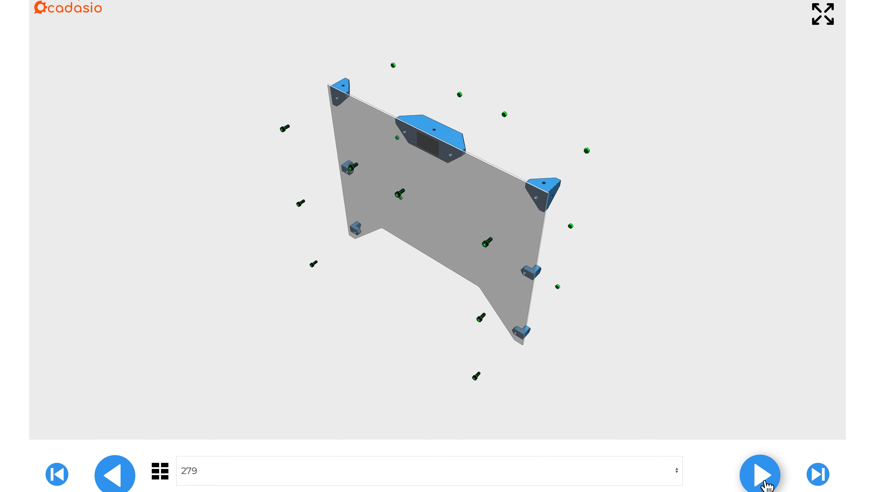
pyautogui.click(759, 474)
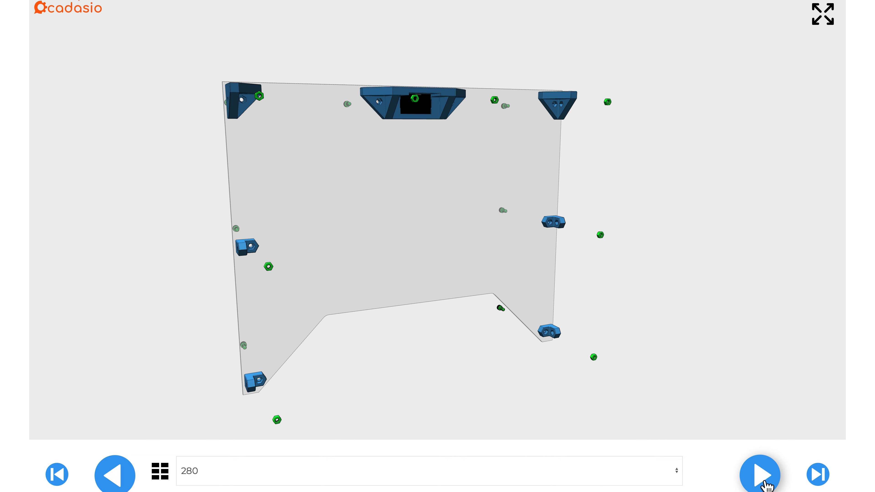
pyautogui.click(759, 474)
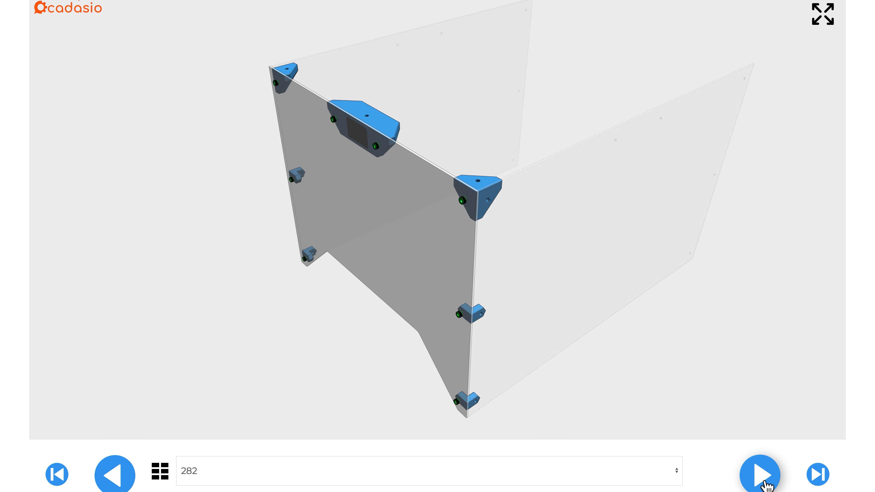
pyautogui.click(759, 474)
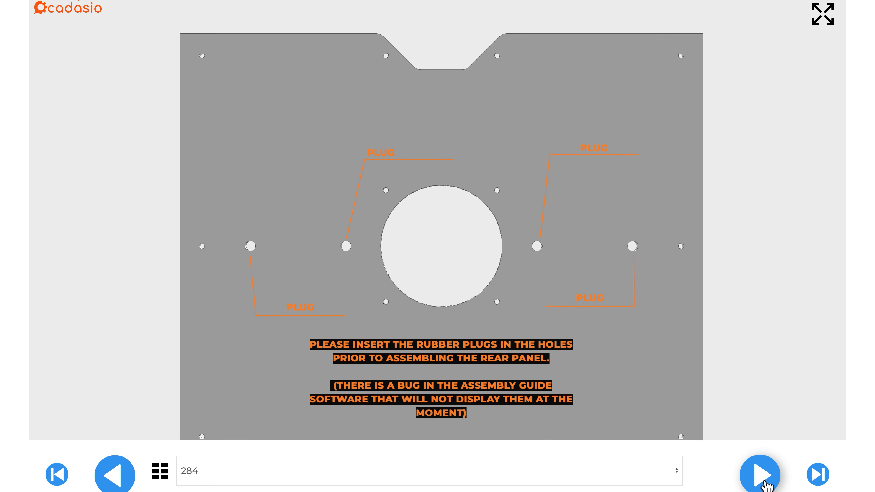
# Continue through the rear mounting plate, assembled walls and top panel to the optional top bolts at step 295.
pyautogui.click(760, 474)
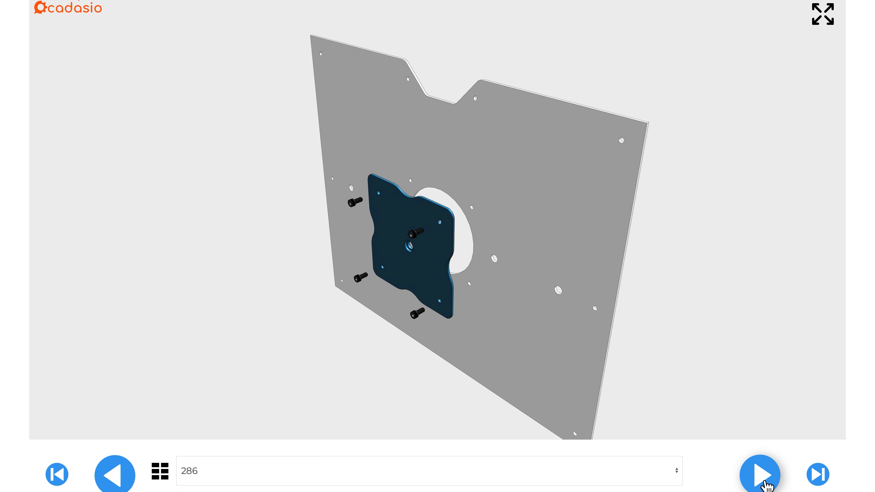
pyautogui.click(760, 474)
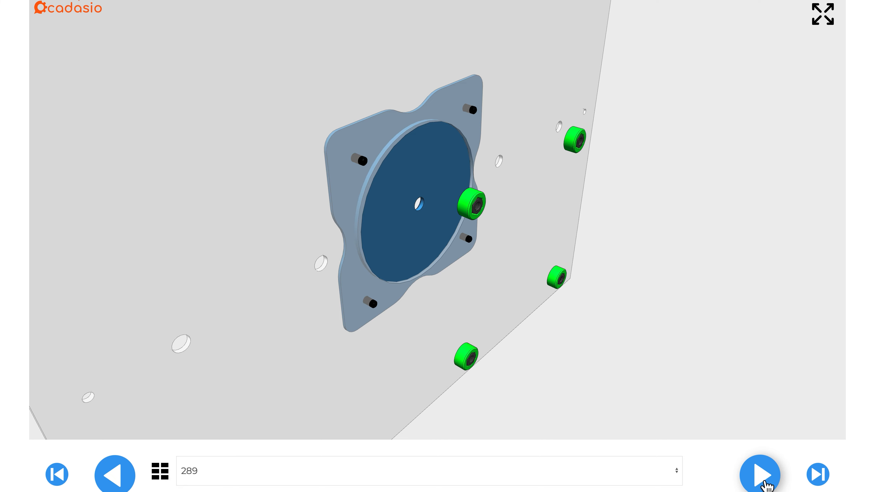
pyautogui.click(758, 474)
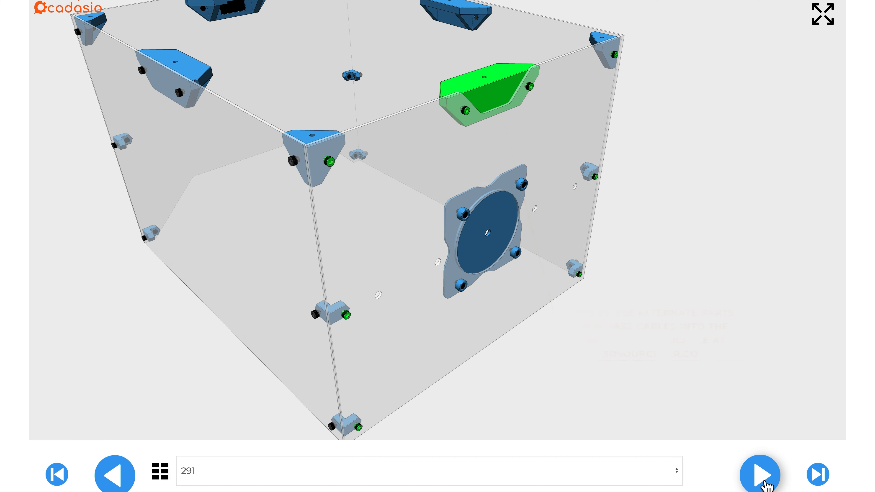
pyautogui.click(759, 474)
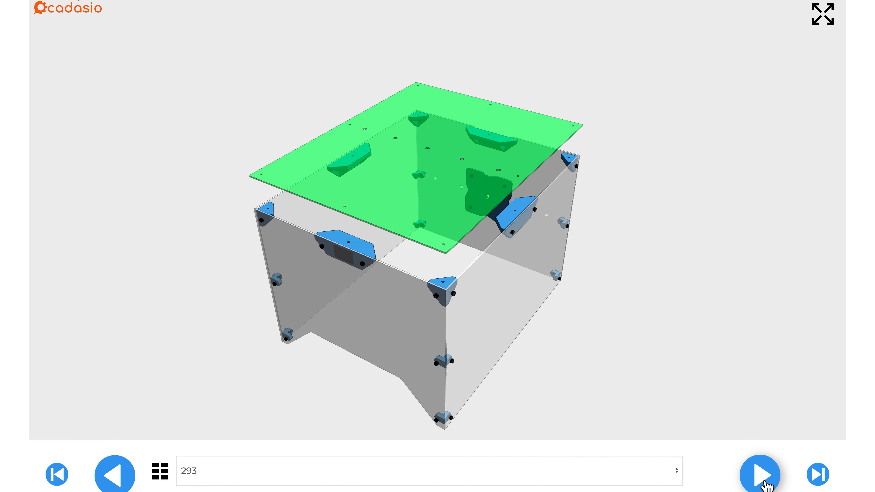
pyautogui.click(758, 473)
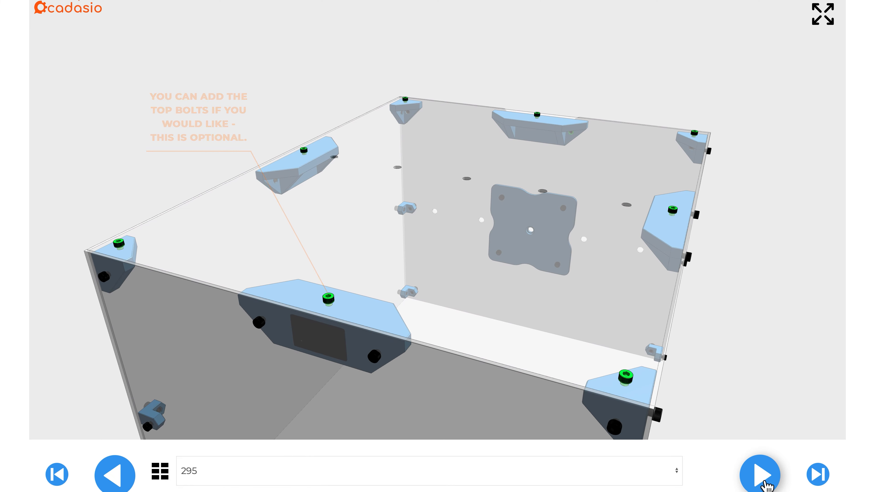
pyautogui.click(760, 474)
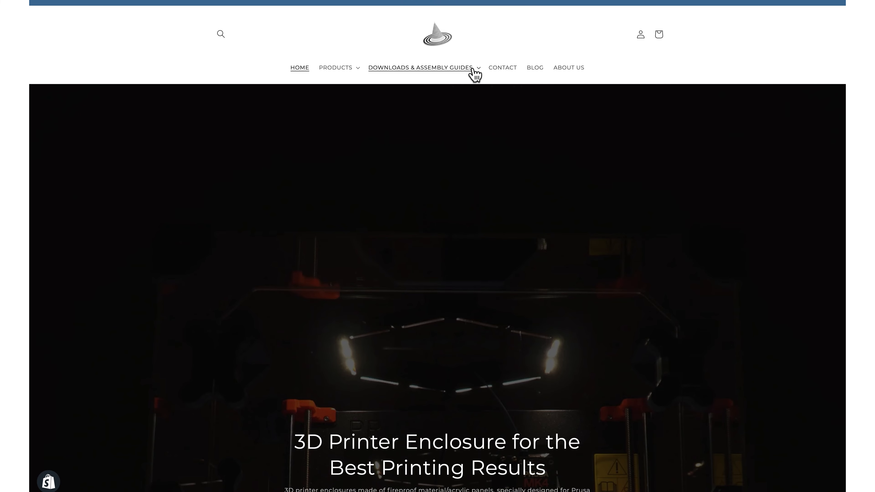
# Scroll past the download images to the Featured accessories with camera and fire alarm mounts.
pyautogui.scroll(-3)
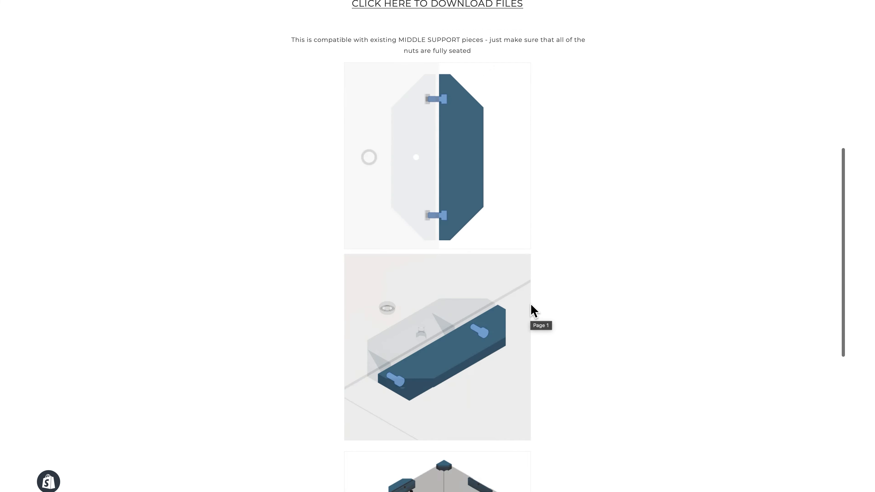
pyautogui.scroll(-3)
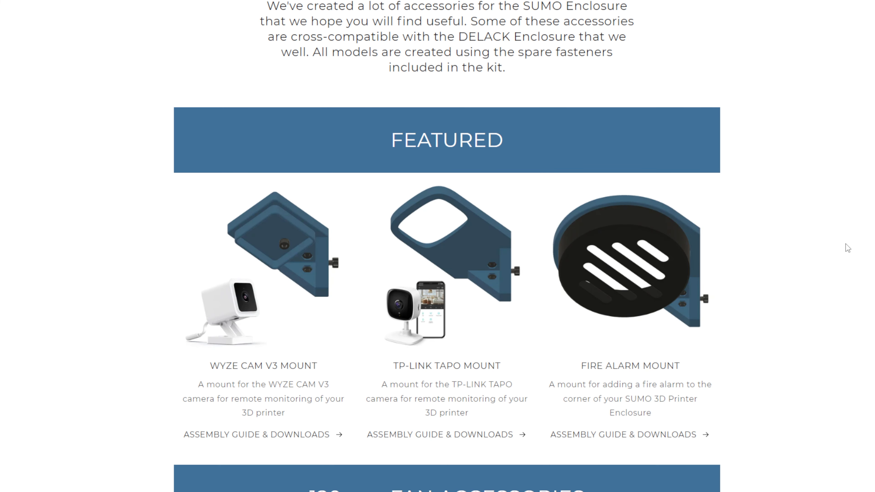